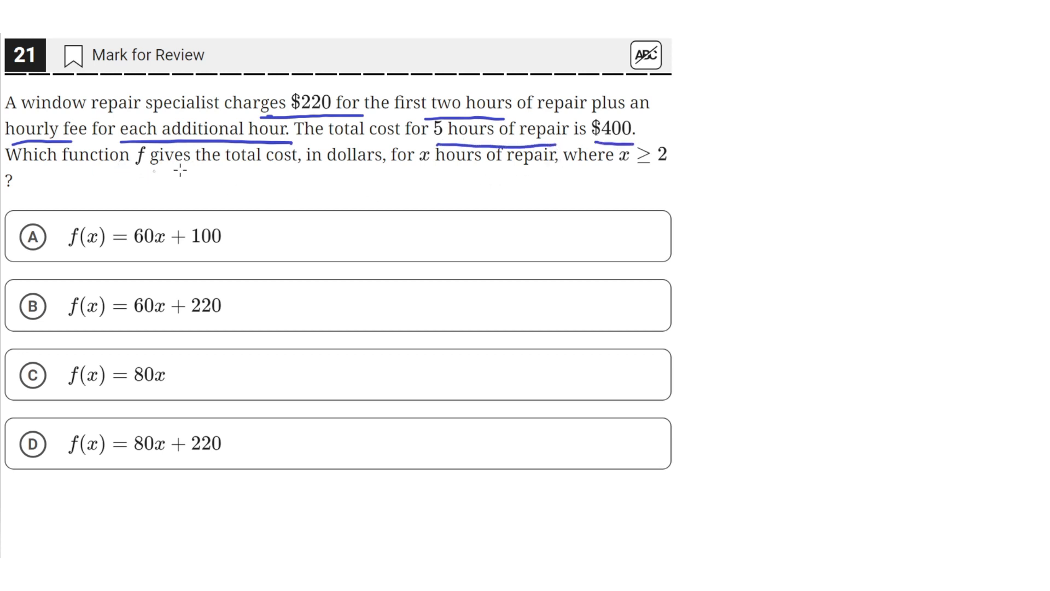
pyautogui.moveTo(434, 168)
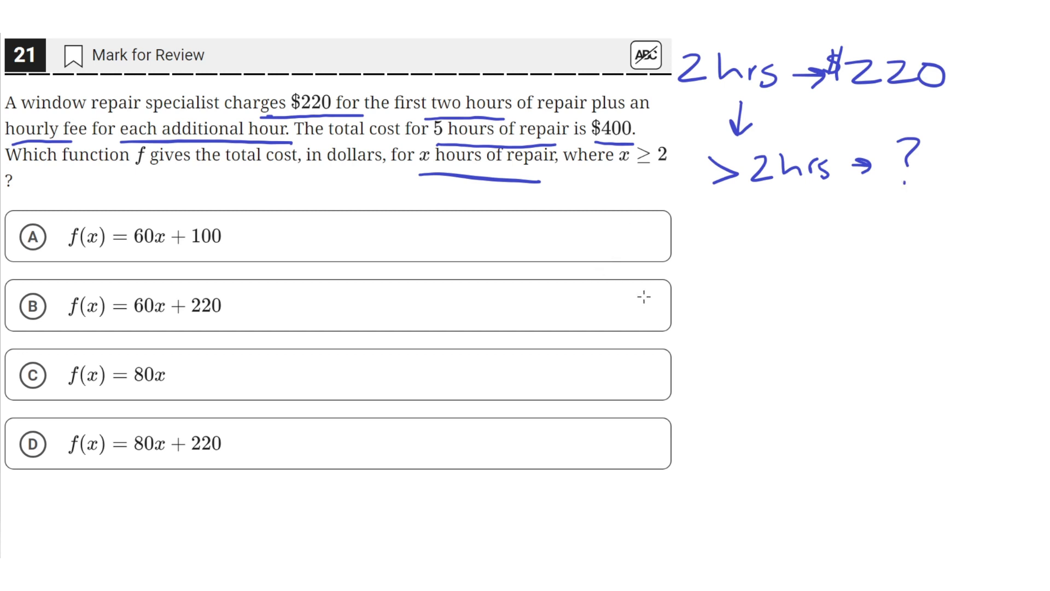
pyautogui.moveTo(687, 334)
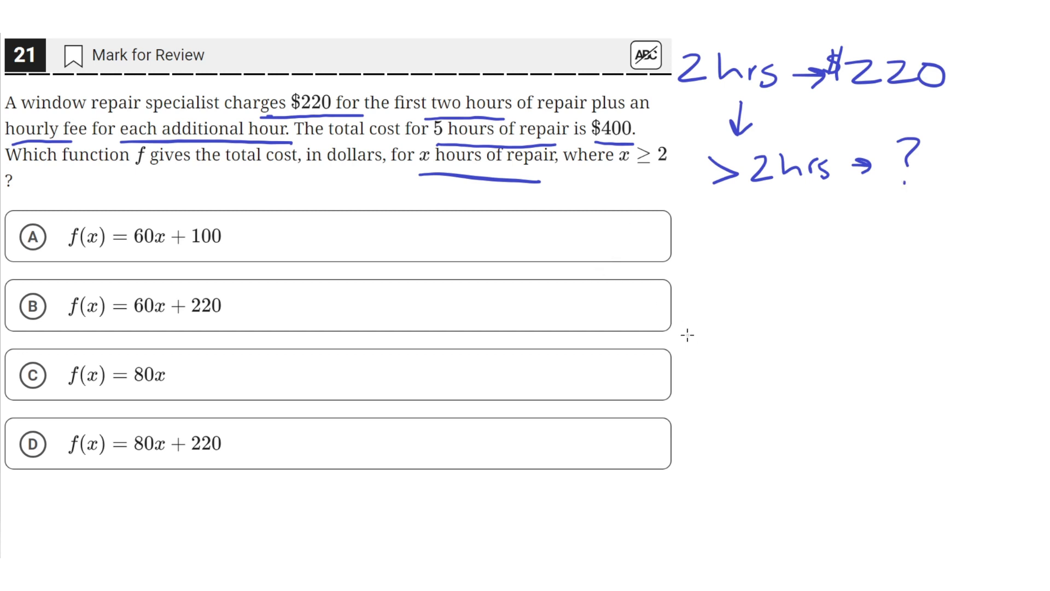
pyautogui.moveTo(694, 243)
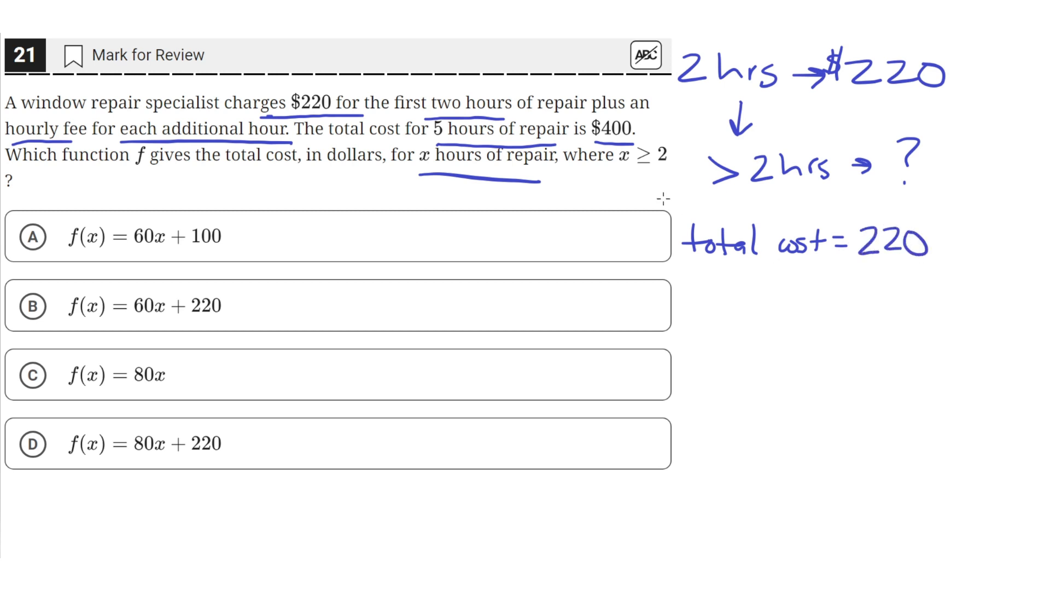
pyautogui.moveTo(574, 171)
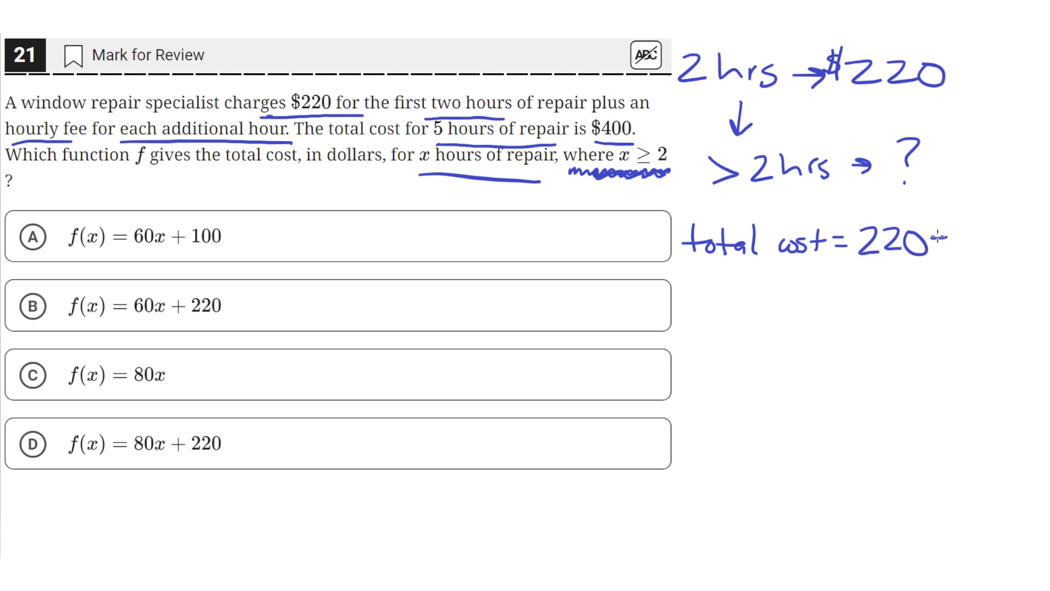
pyautogui.moveTo(938, 236)
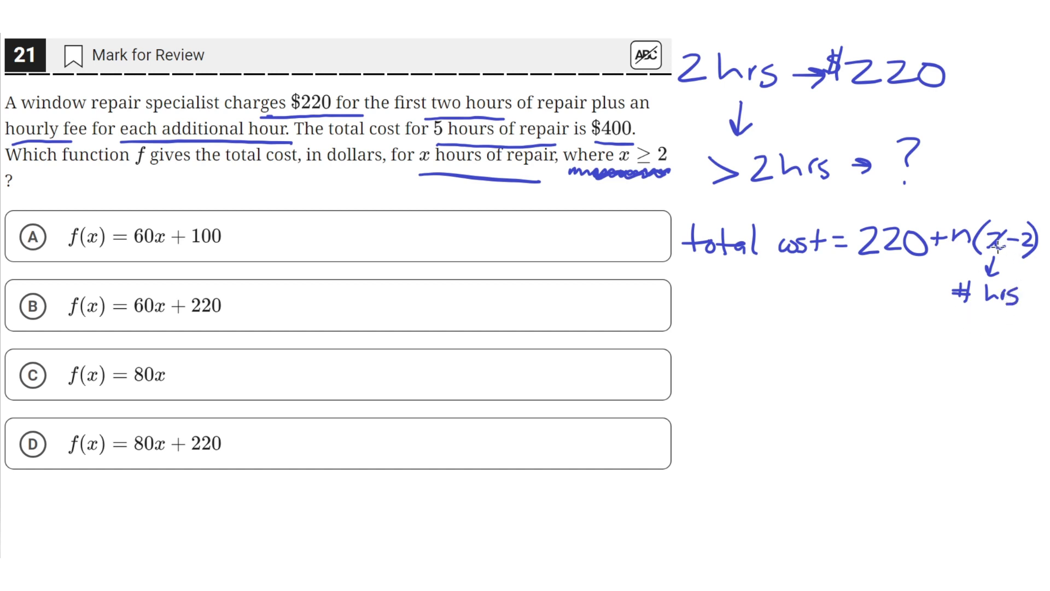
pyautogui.moveTo(1031, 253)
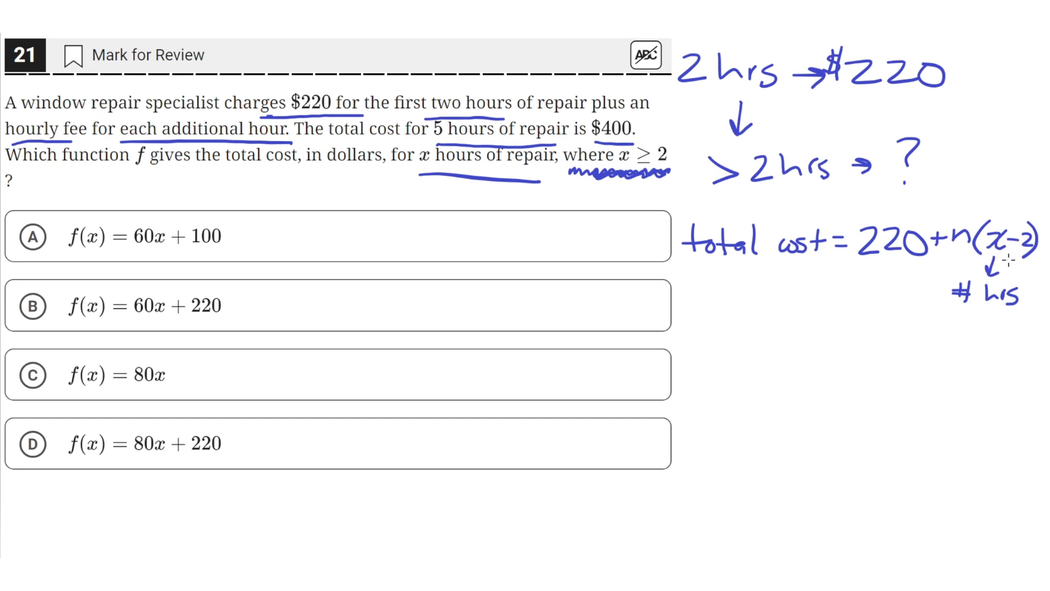
pyautogui.moveTo(994, 261)
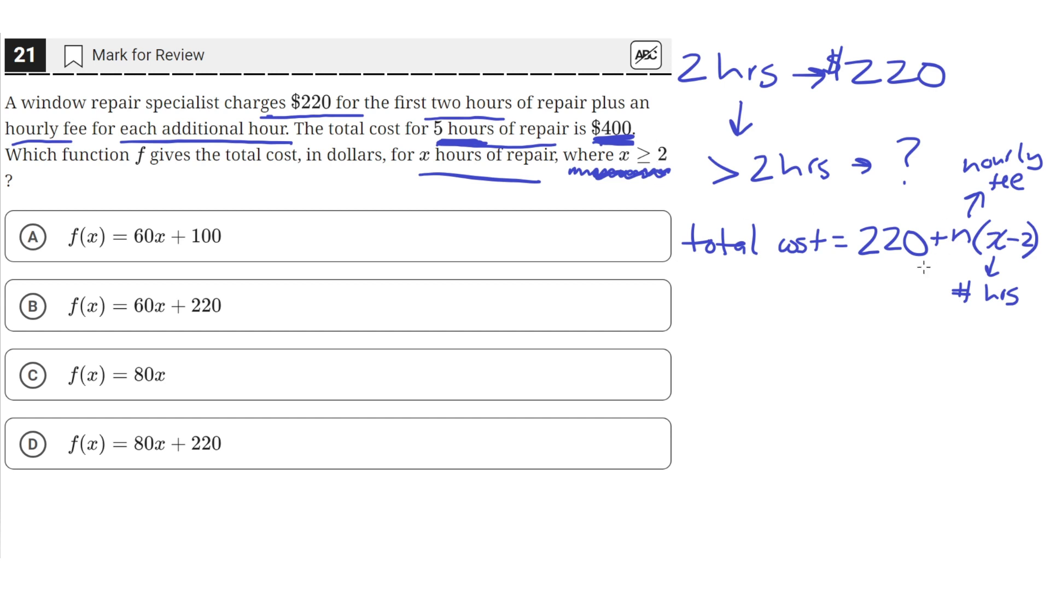
pyautogui.moveTo(645, 201)
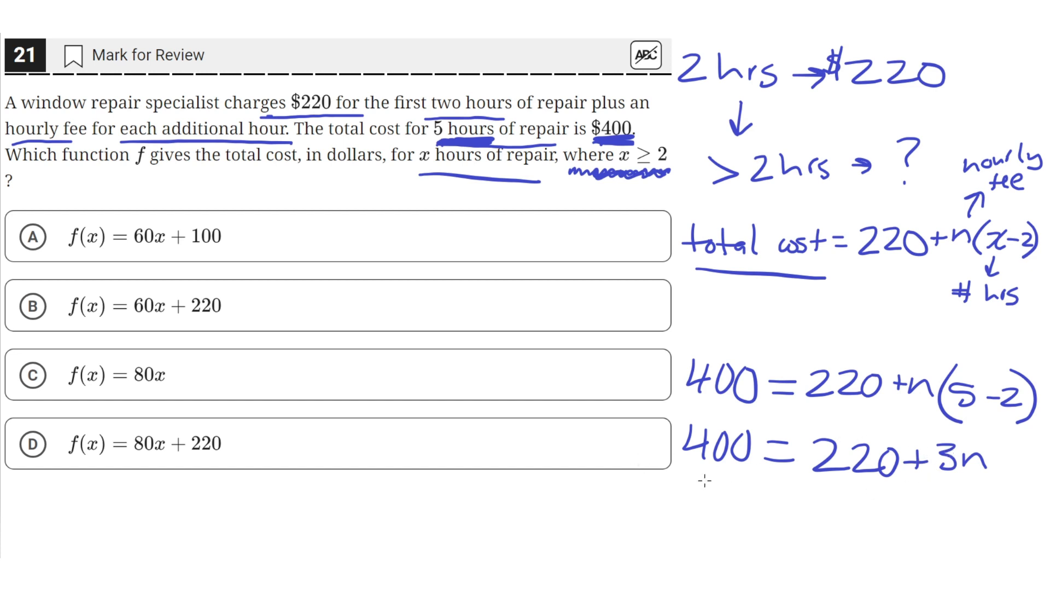
pyautogui.moveTo(819, 494)
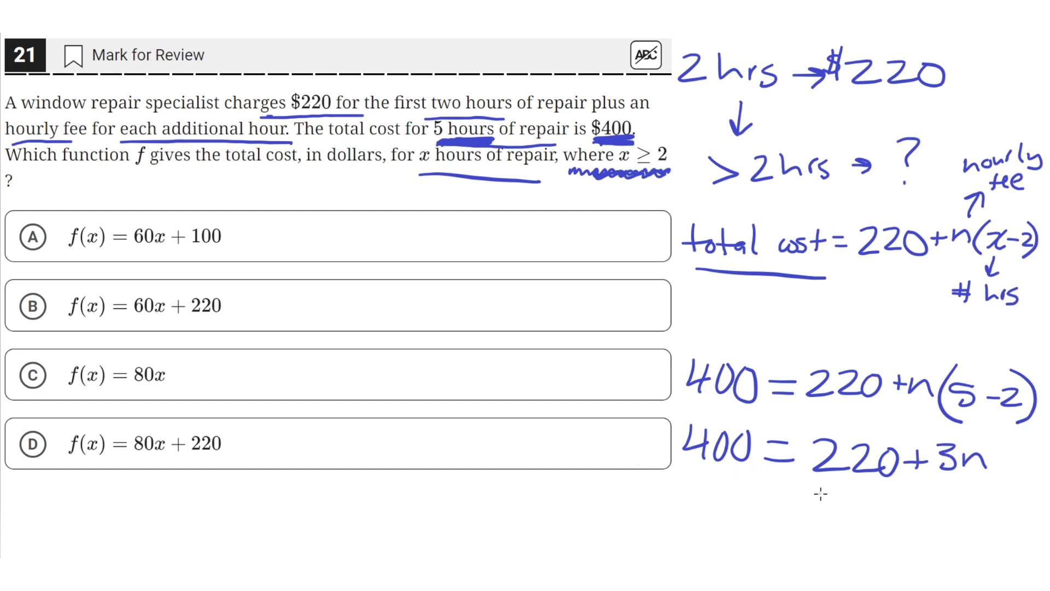
pyautogui.moveTo(686, 495)
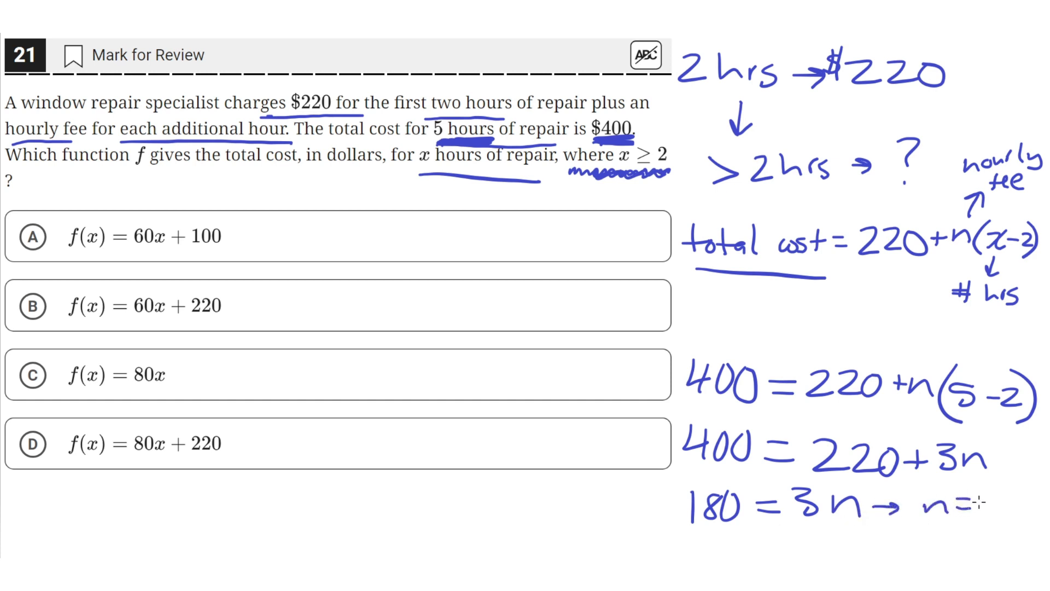
pyautogui.write('60')
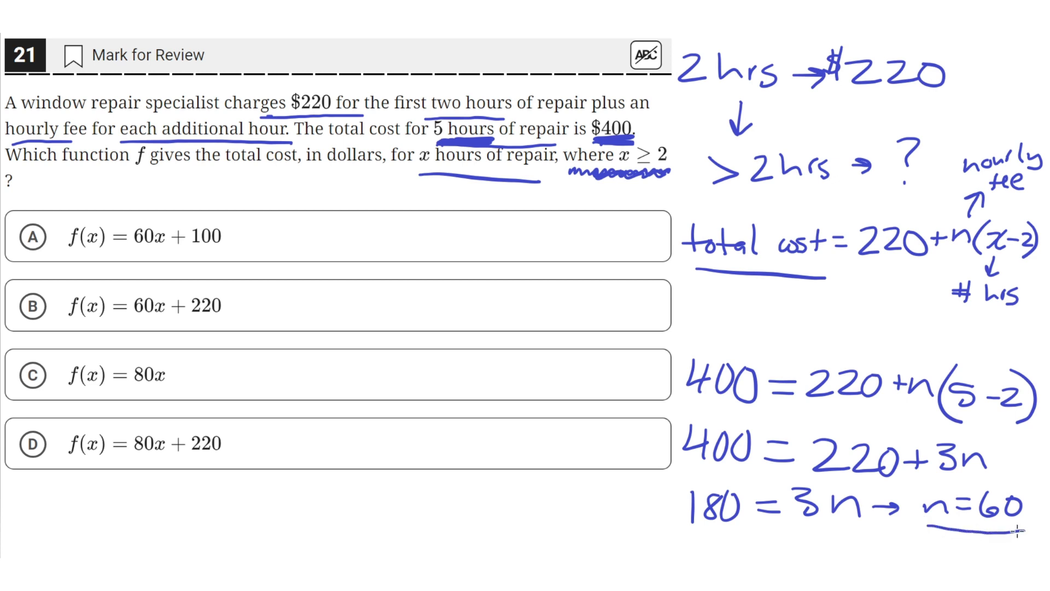
pyautogui.moveTo(1014, 382)
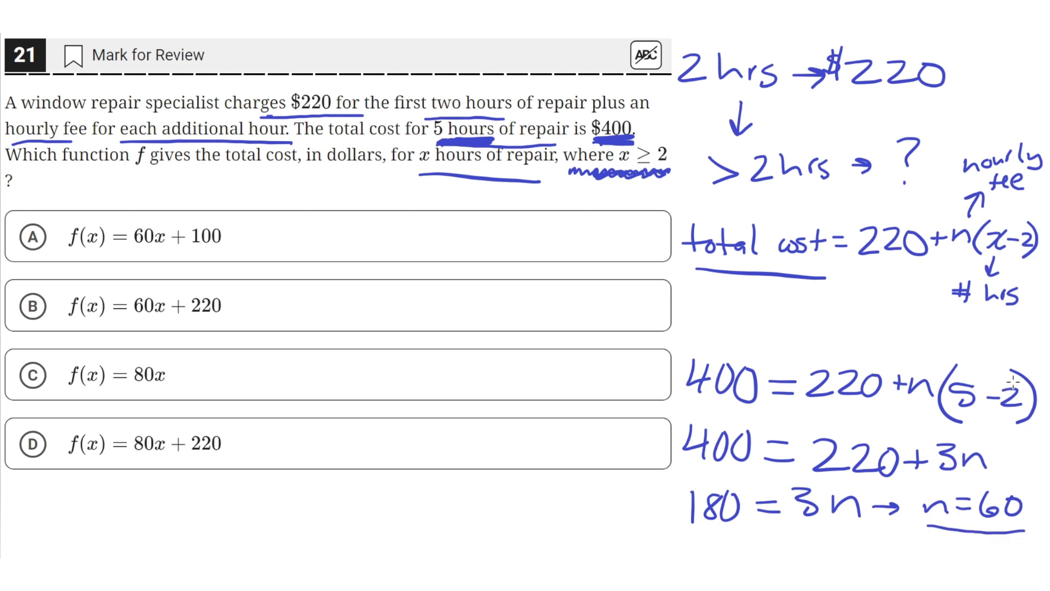
pyautogui.moveTo(944, 263)
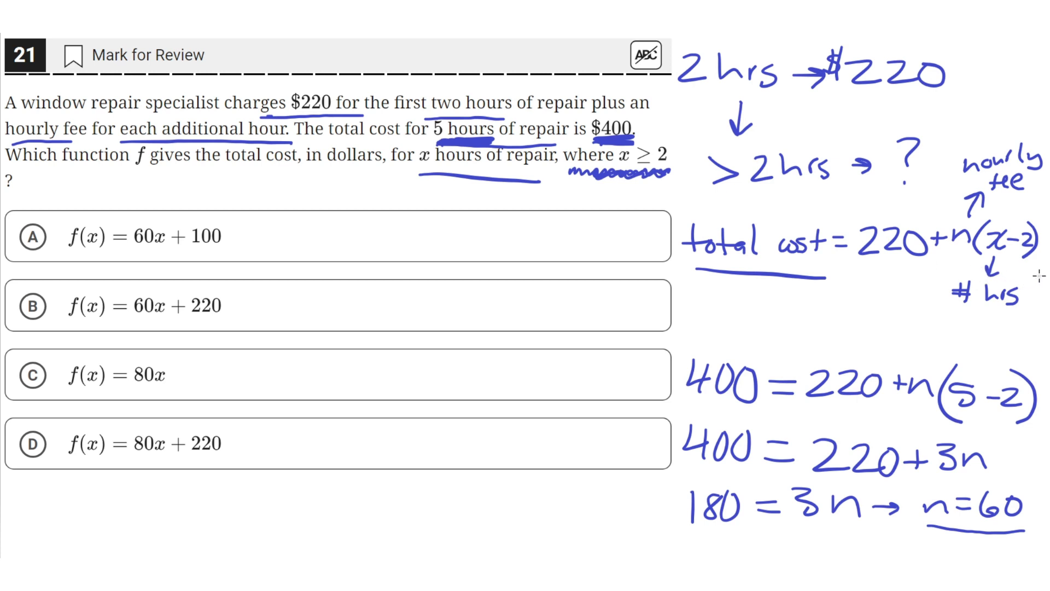
pyautogui.moveTo(906, 324)
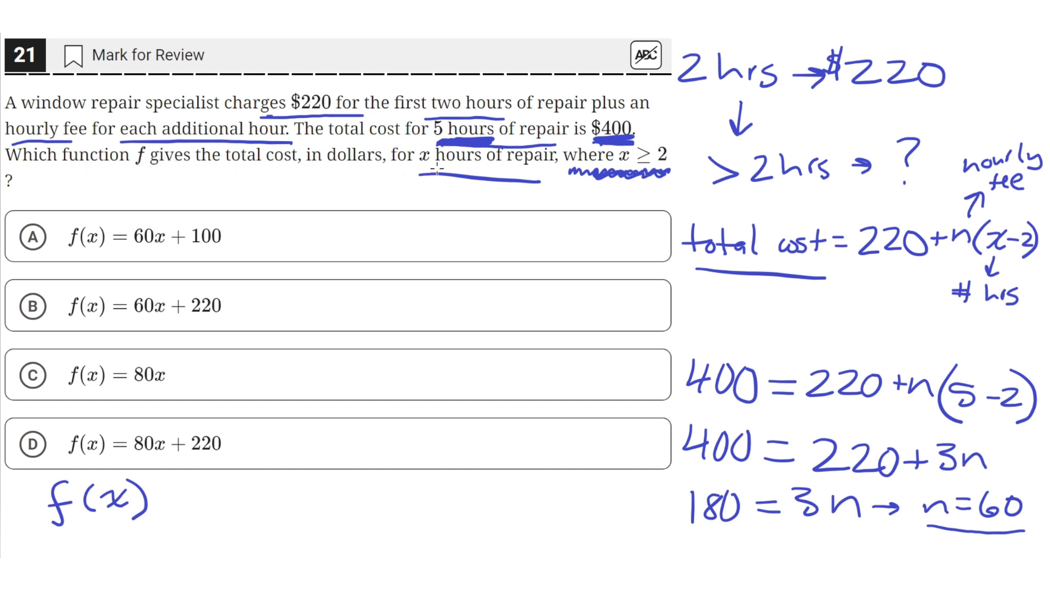
pyautogui.moveTo(434, 225)
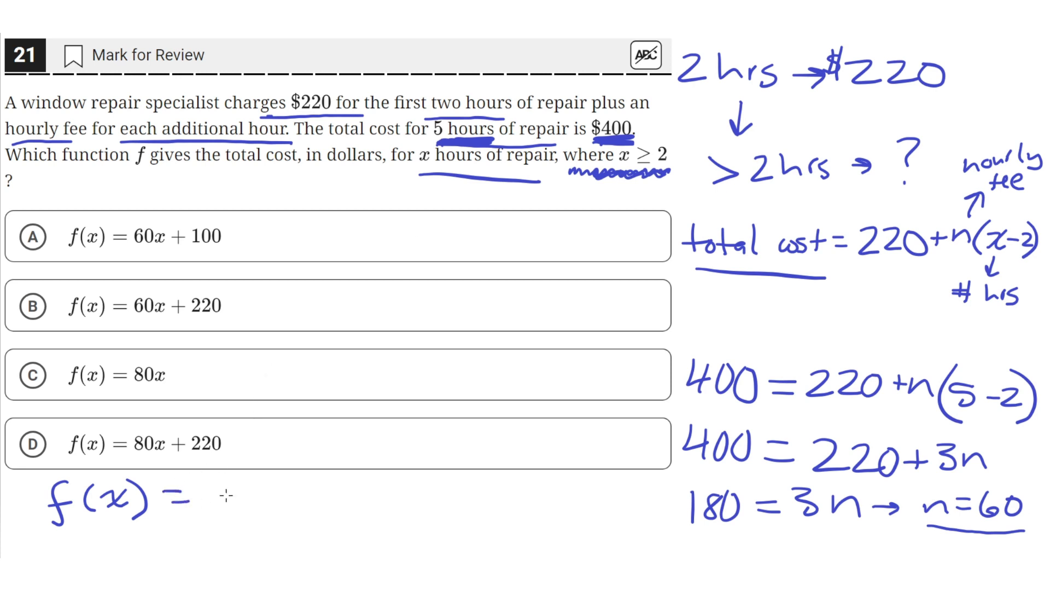
pyautogui.write('220')
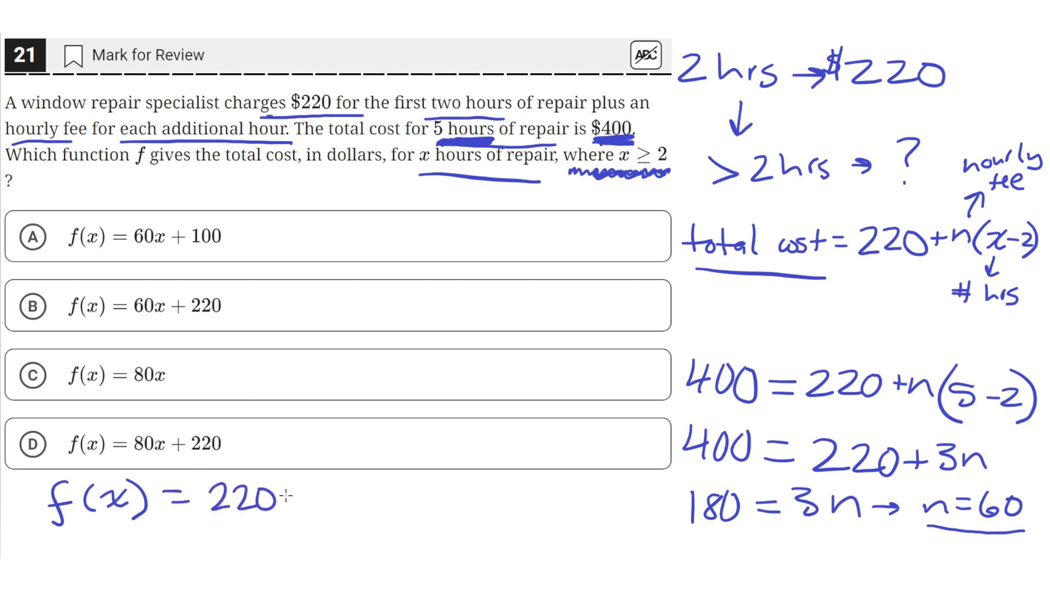
pyautogui.write('+ 60(x-2')
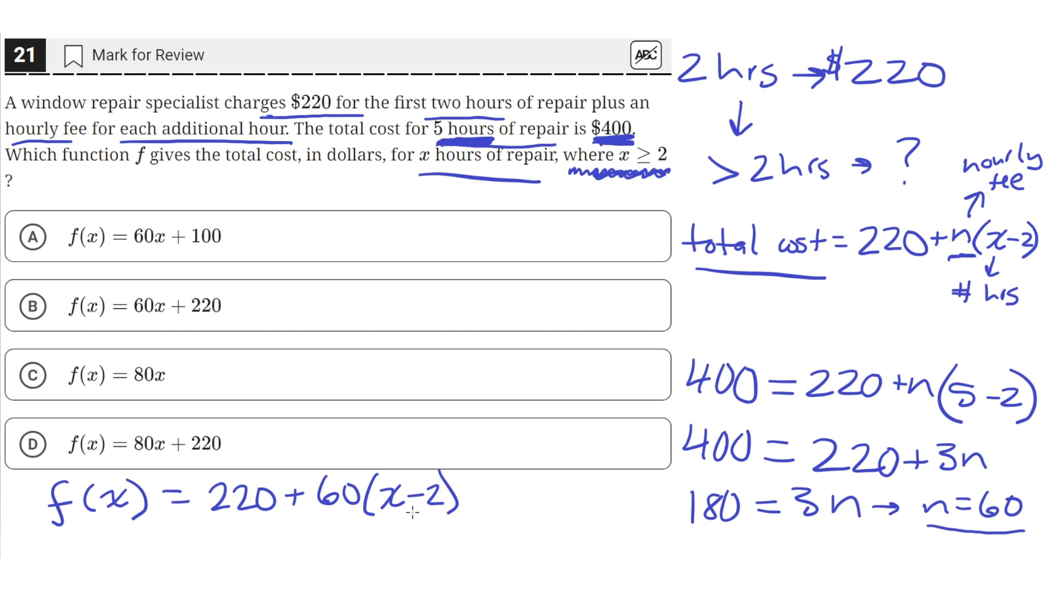
pyautogui.moveTo(375, 517)
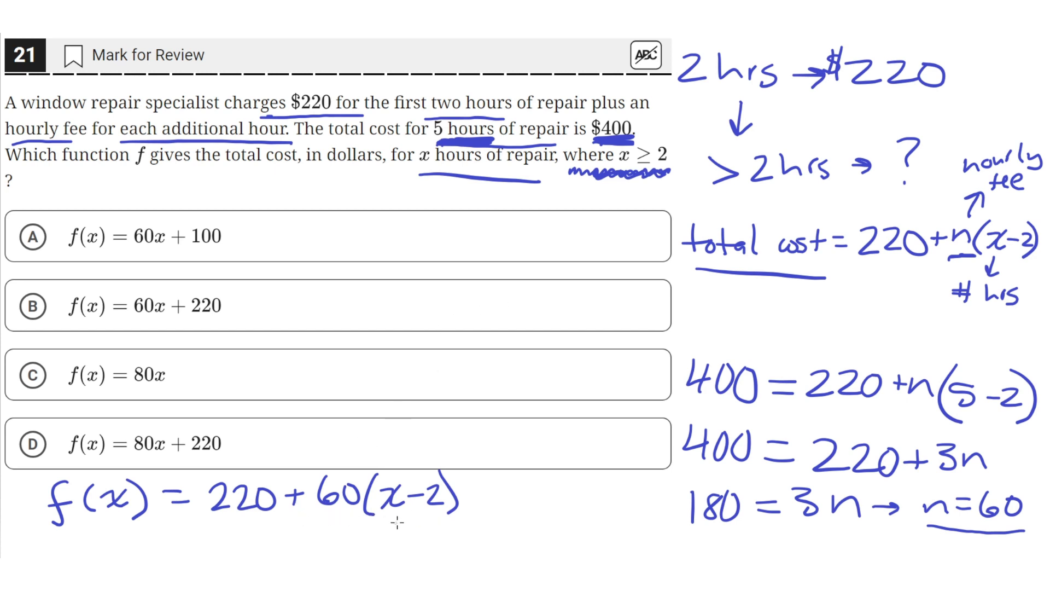
pyautogui.moveTo(388, 522)
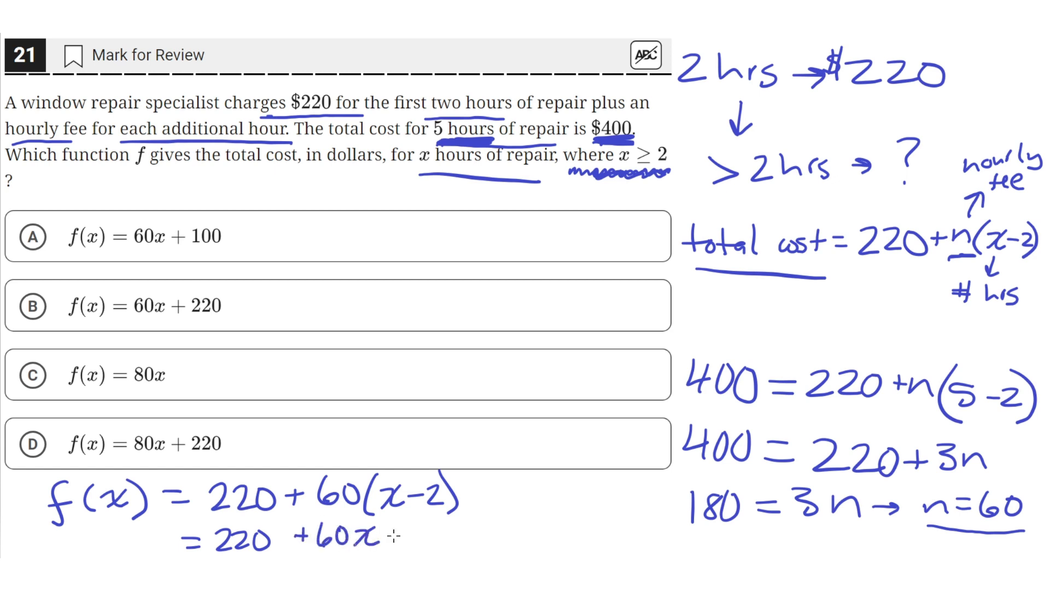
pyautogui.write('-120→')
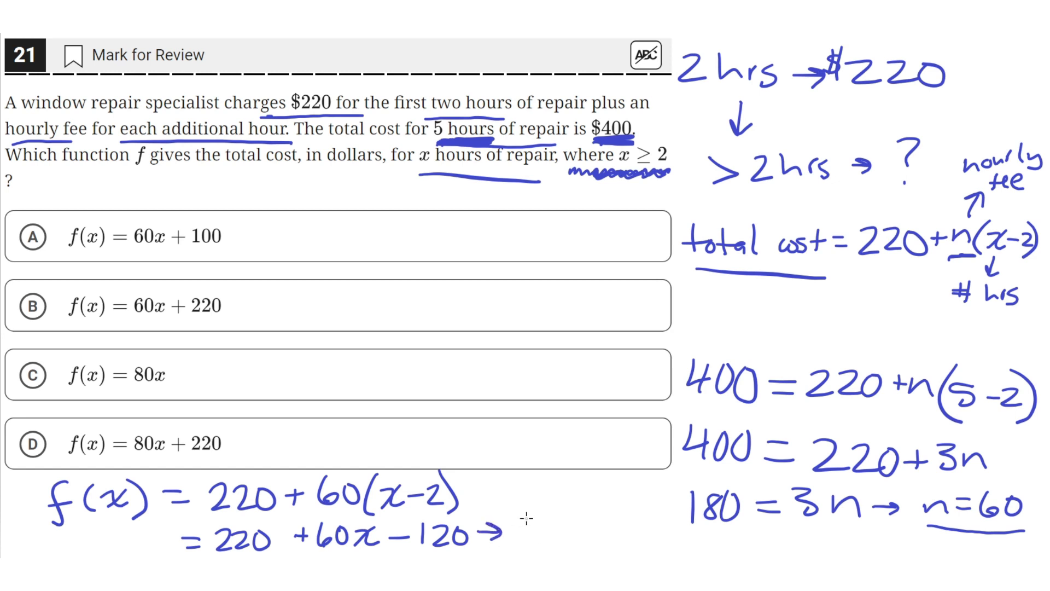
pyautogui.moveTo(413, 551)
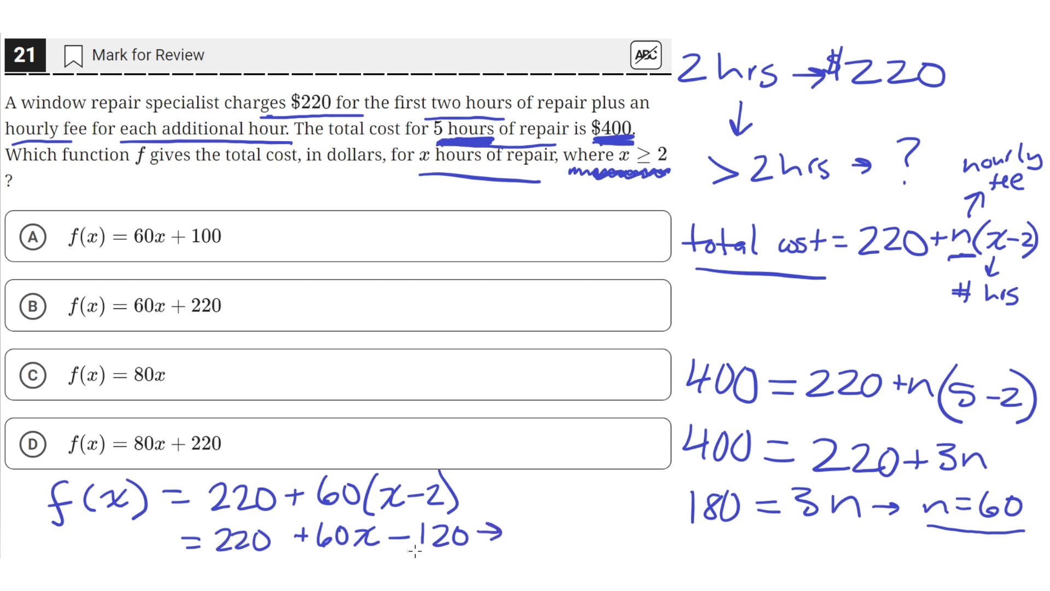